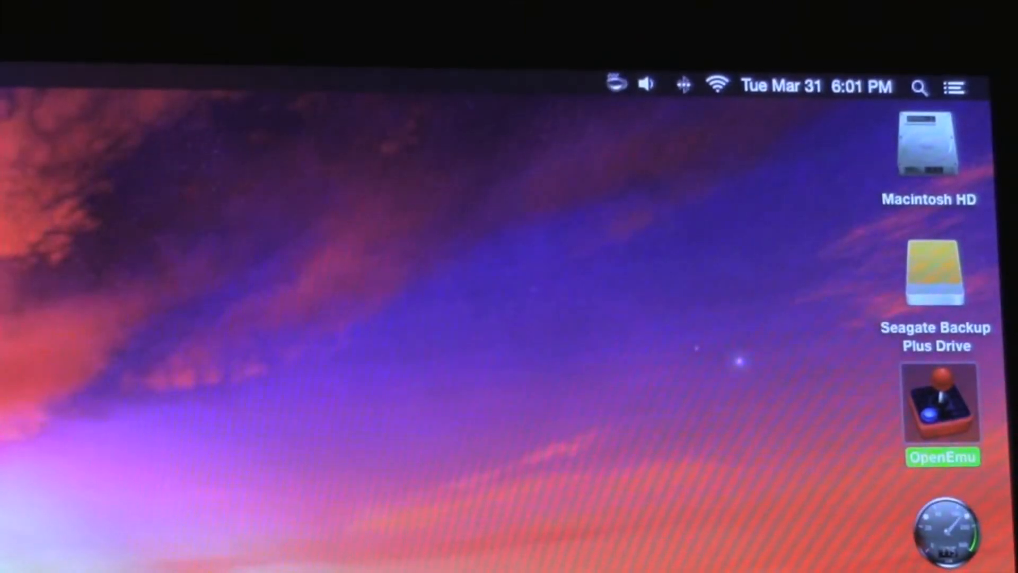
Show the Bluetooth menu from the menu bar with its paired-device list.
left_click(681, 83)
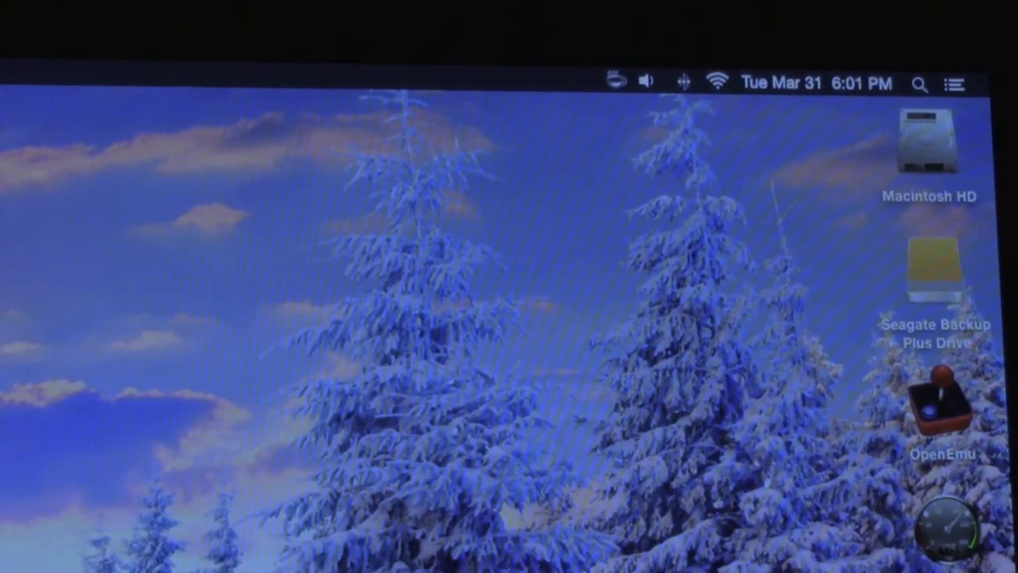
mouse_move(737, 84)
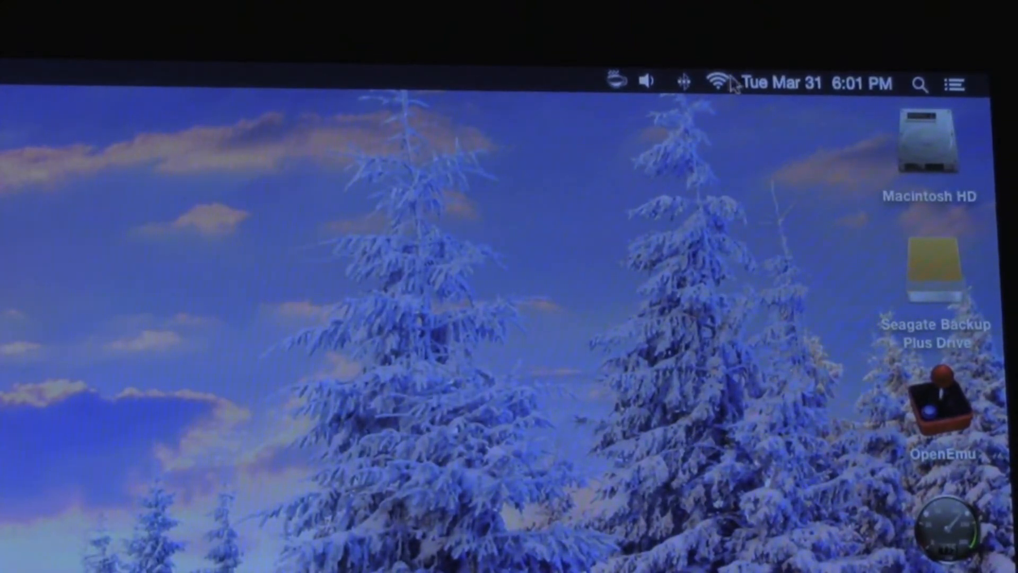
left_click(682, 81)
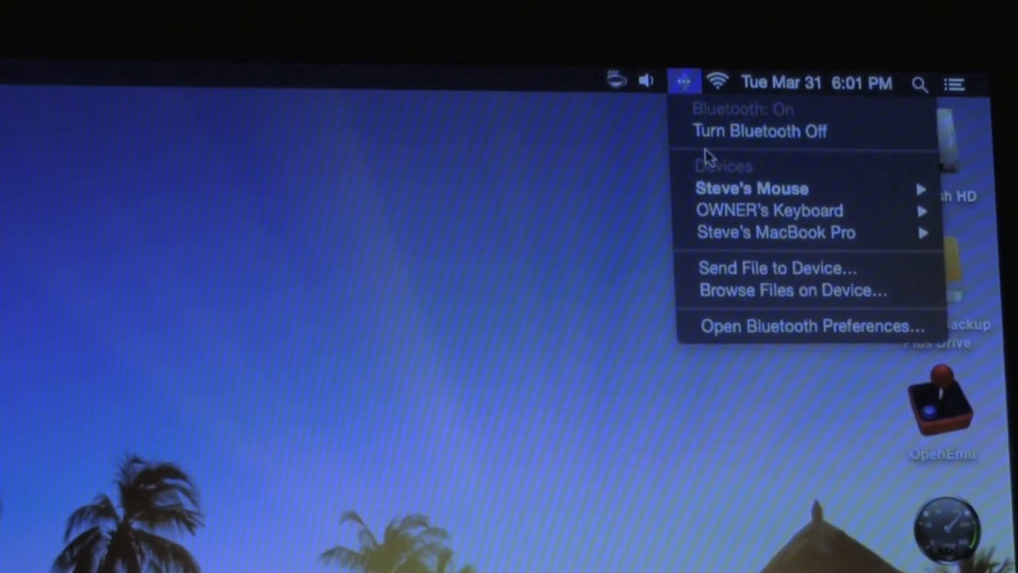
mouse_move(688, 92)
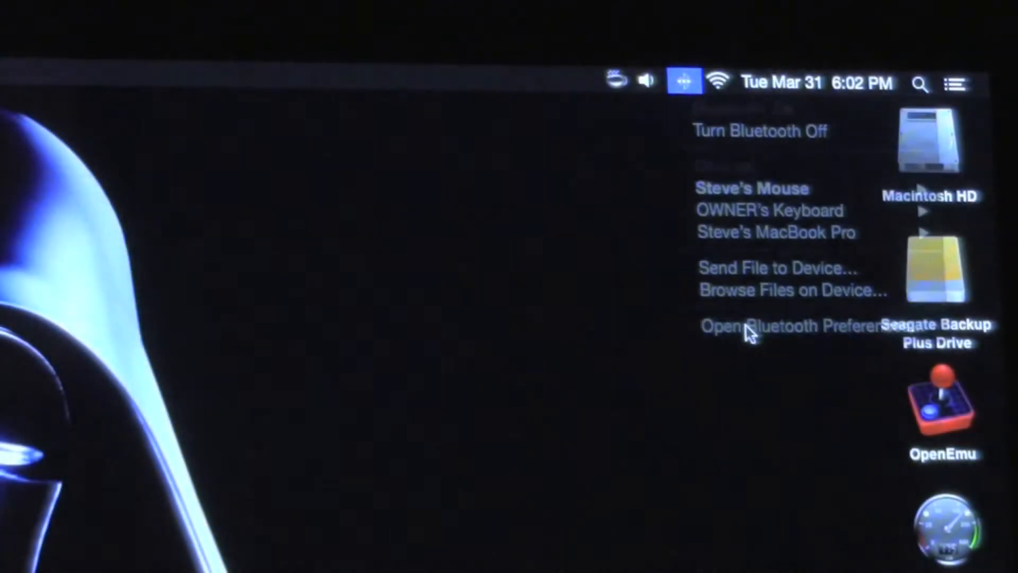
Pair the Wireless Controller from Bluetooth Preferences so it shows as connected.
left_click(773, 324)
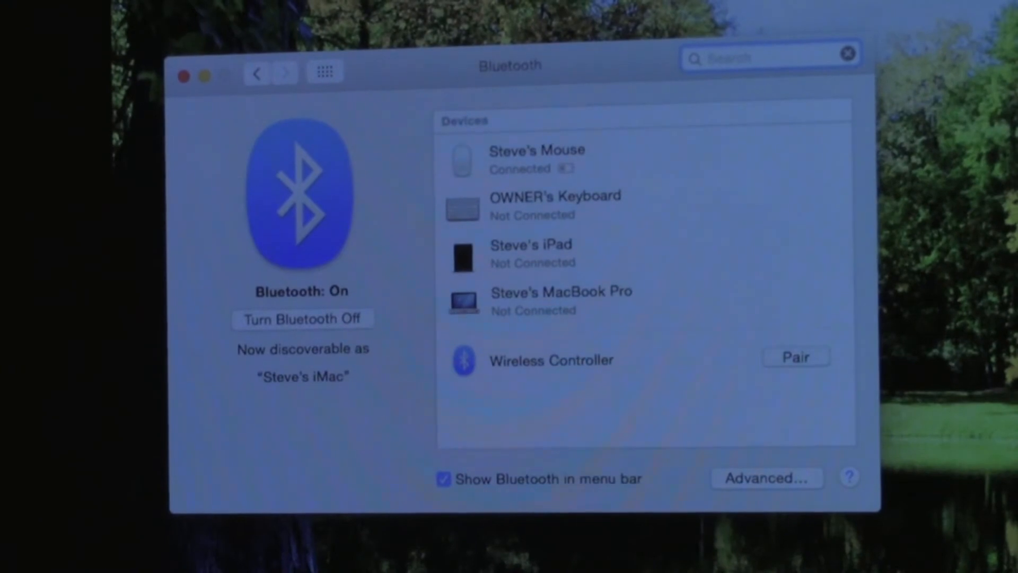
left_click(795, 358)
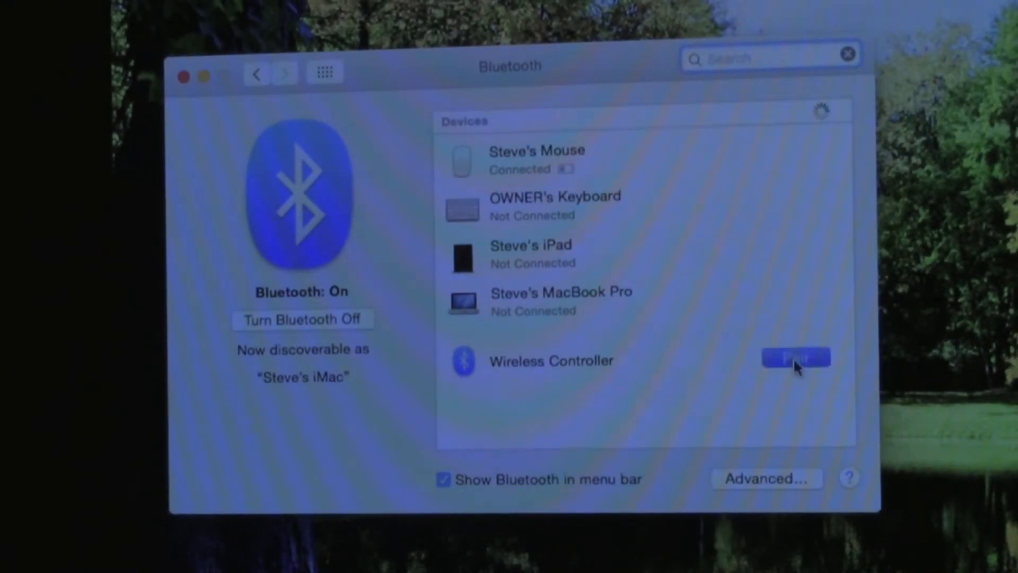
left_click(794, 357)
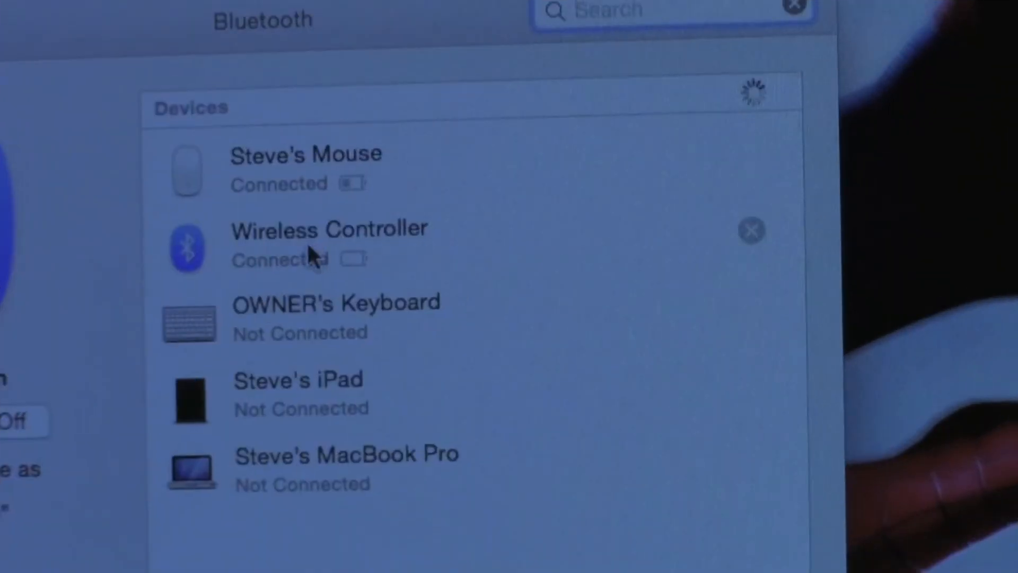
mouse_move(299, 263)
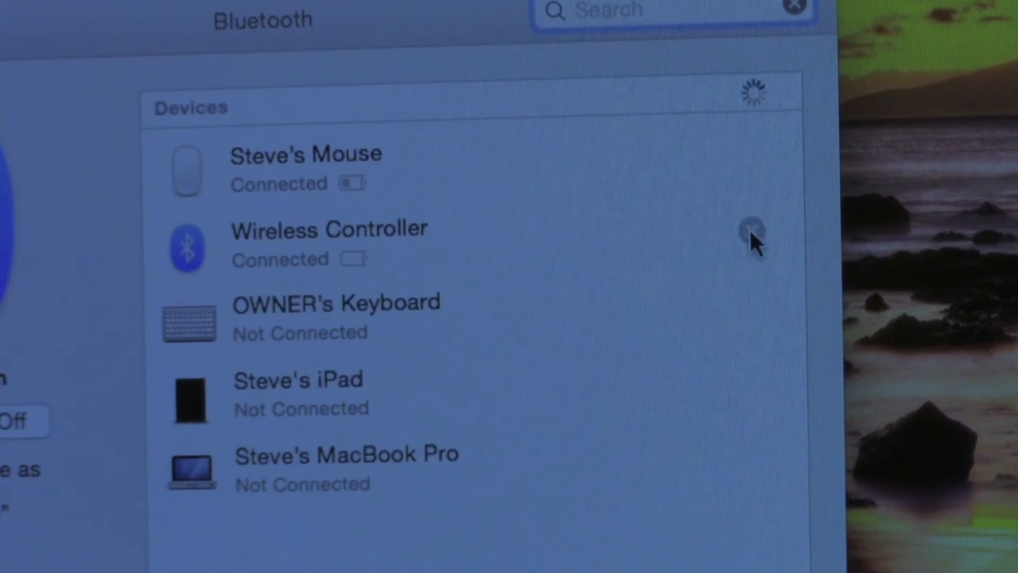
Remove the Wireless Controller from the Bluetooth devices and confirm the removal.
left_click(750, 232)
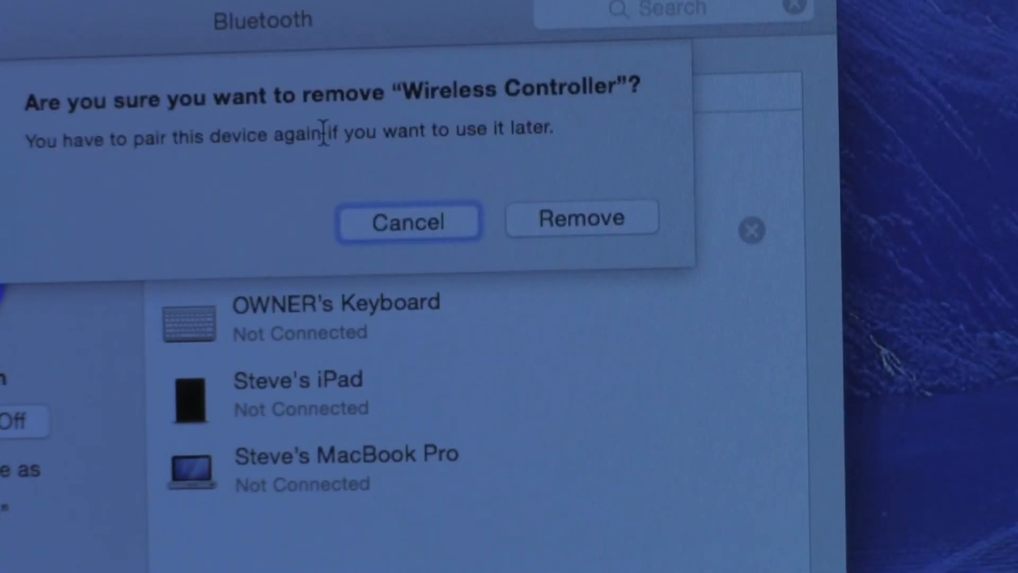
left_click(580, 217)
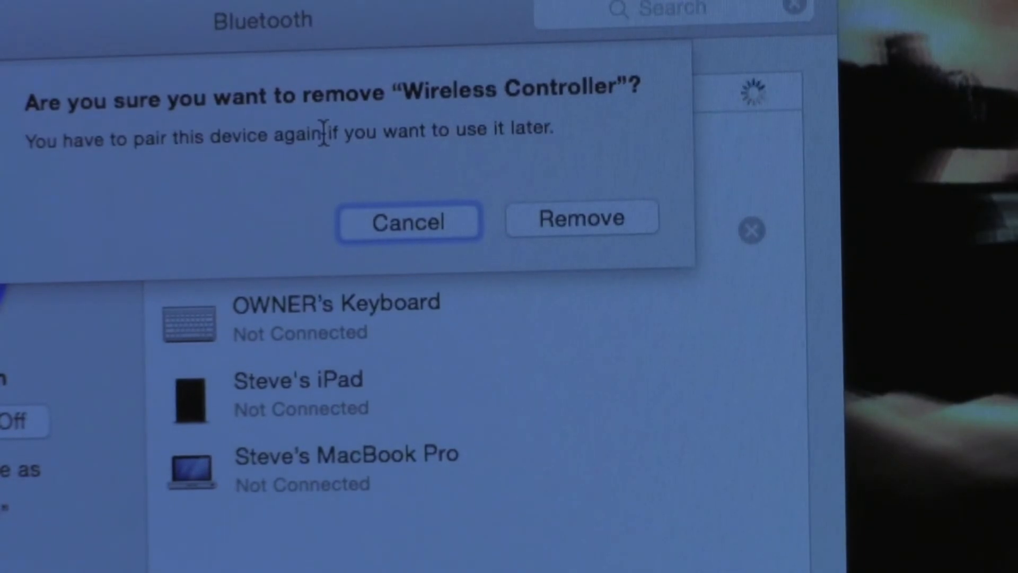
mouse_move(543, 221)
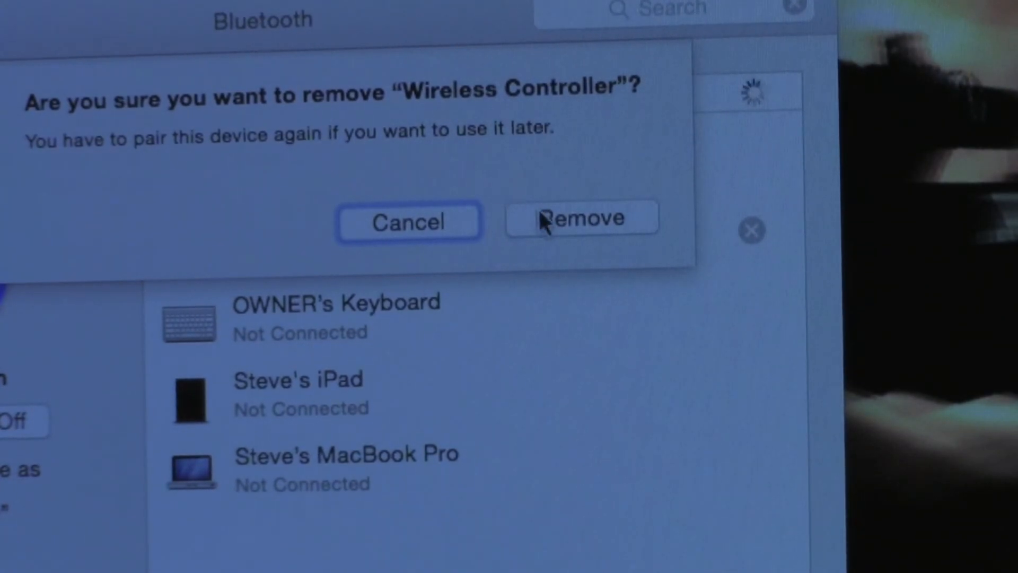
left_click(580, 219)
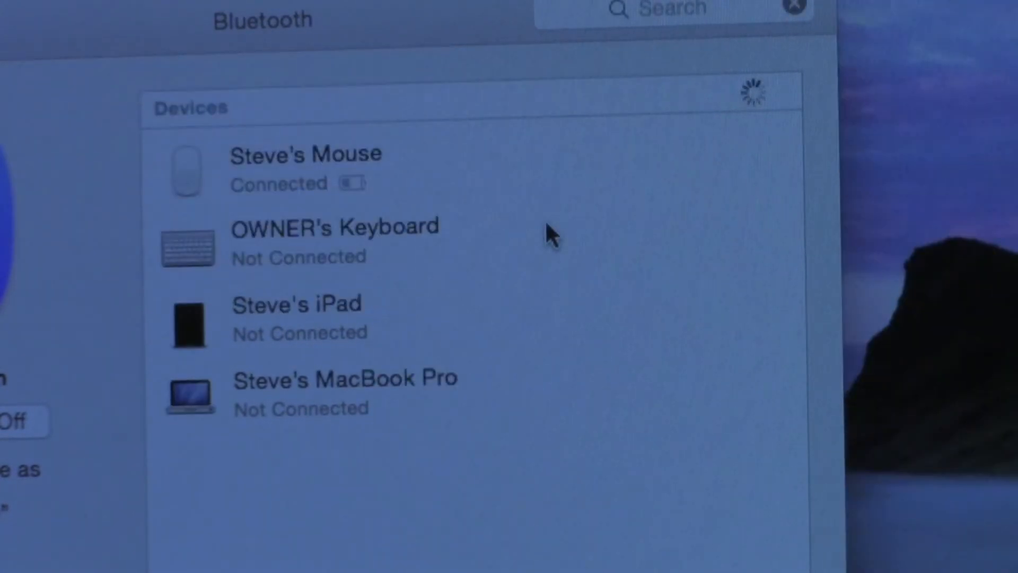